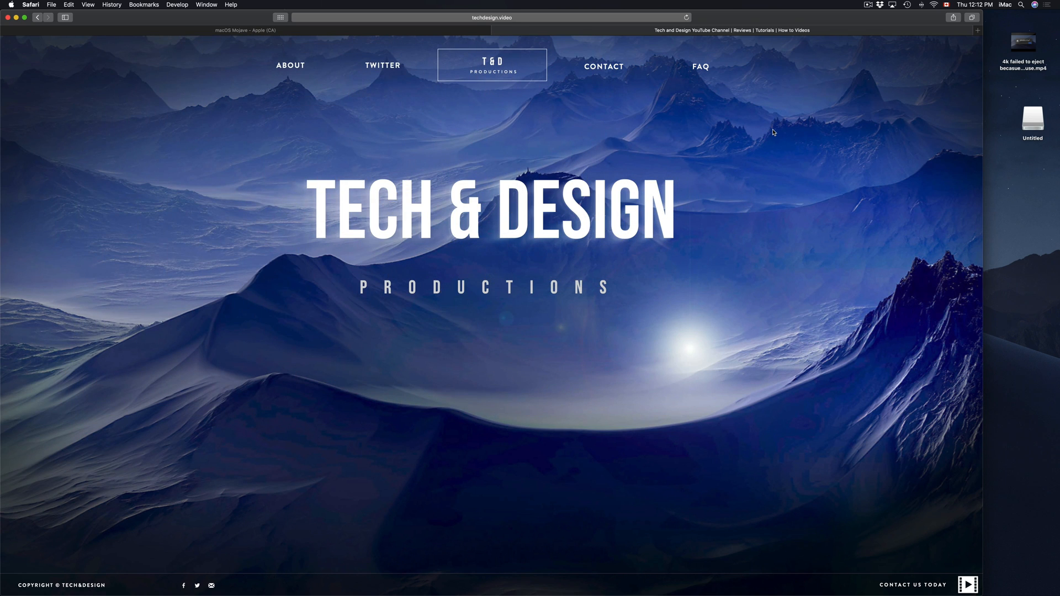
pyautogui.moveTo(761, 468)
pyautogui.write('disk')
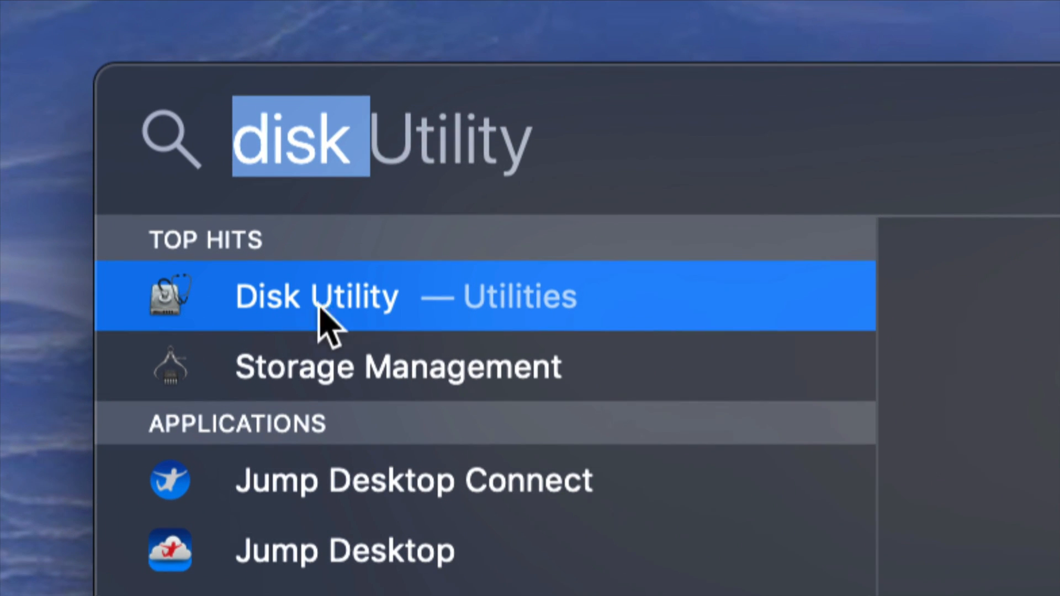
# - Launch Disk Utility from the Spotlight search results
pyautogui.click(316, 295)
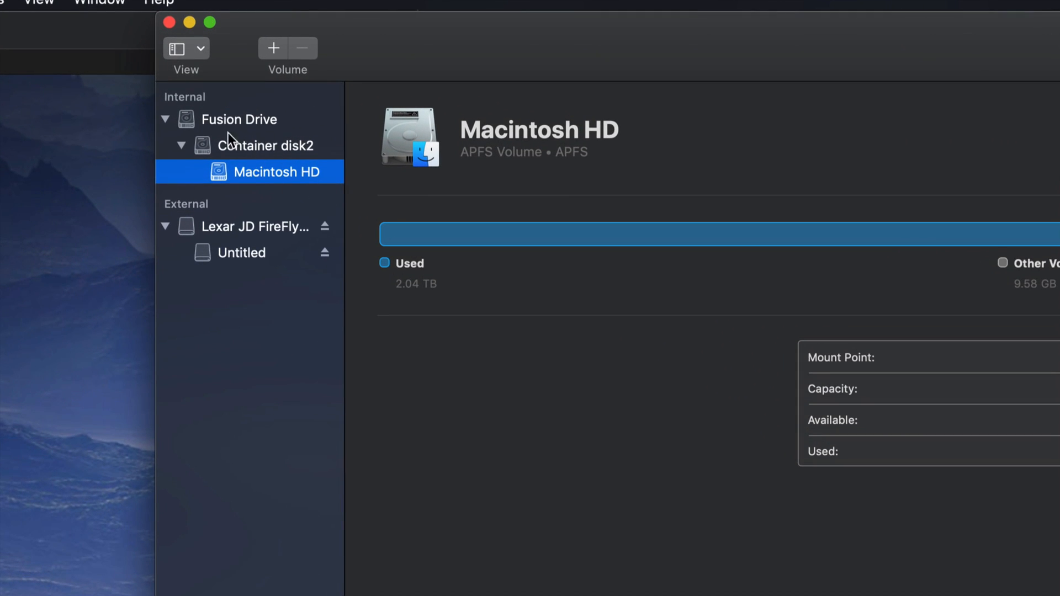
# - Collapse the Fusion Drive volumes, then select the Lexar JD FireFly Media drive's Untitled volume
pyautogui.click(165, 119)
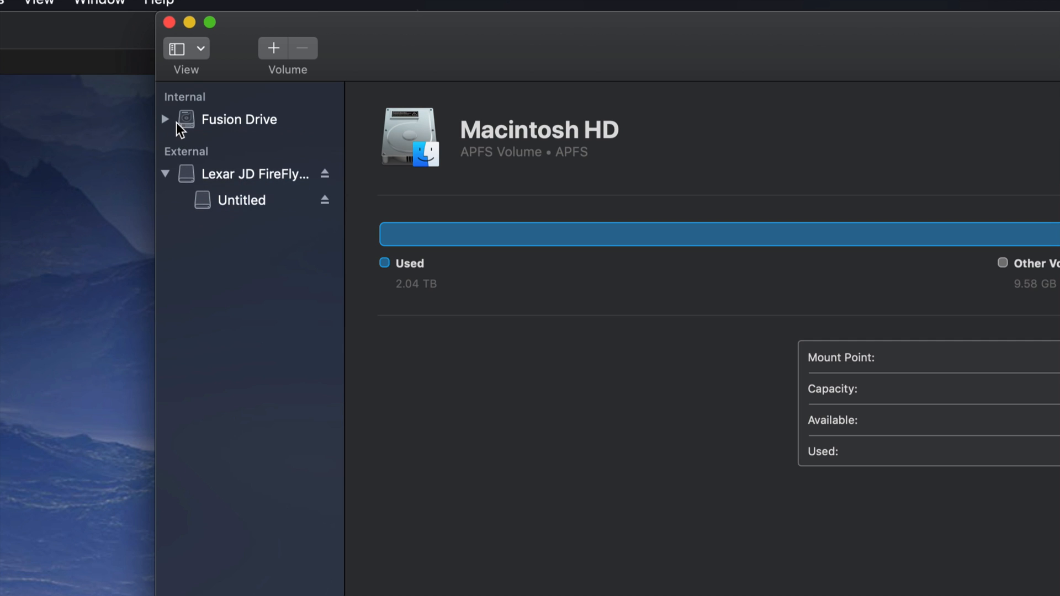
pyautogui.click(165, 173)
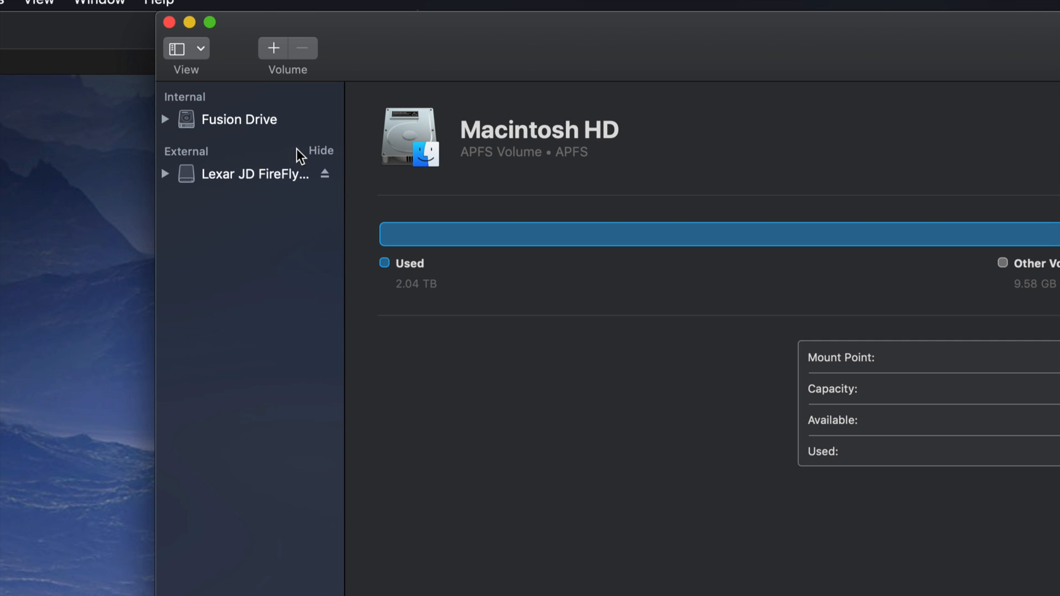
pyautogui.moveTo(240, 134)
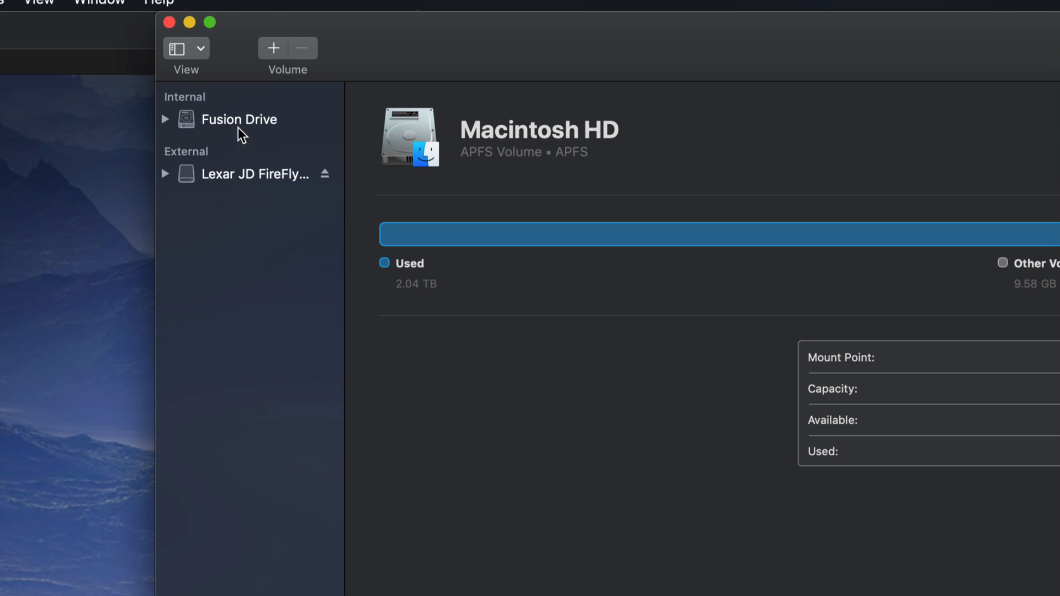
pyautogui.moveTo(203, 113)
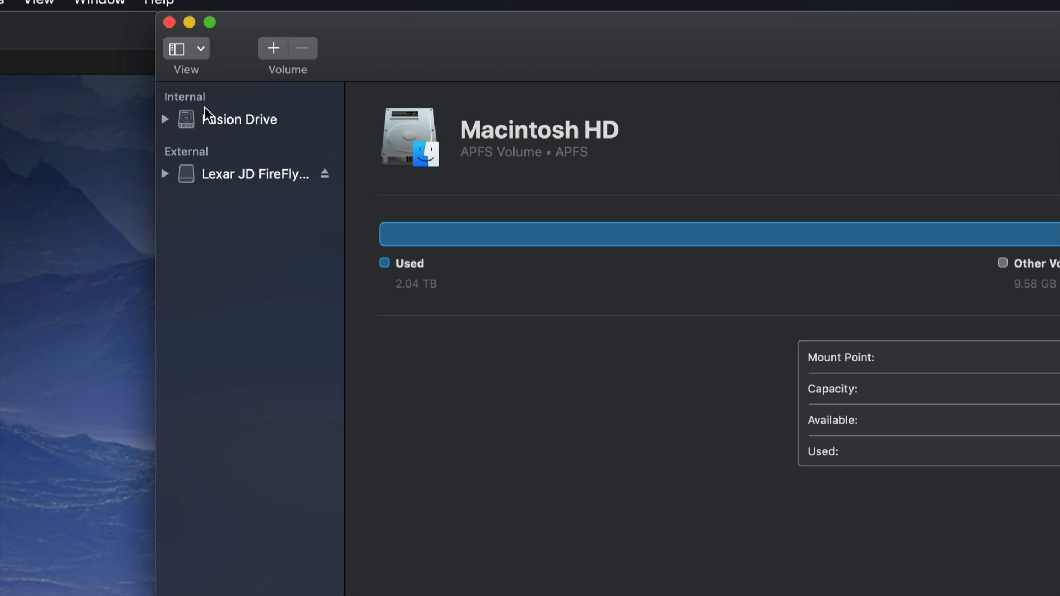
pyautogui.moveTo(244, 183)
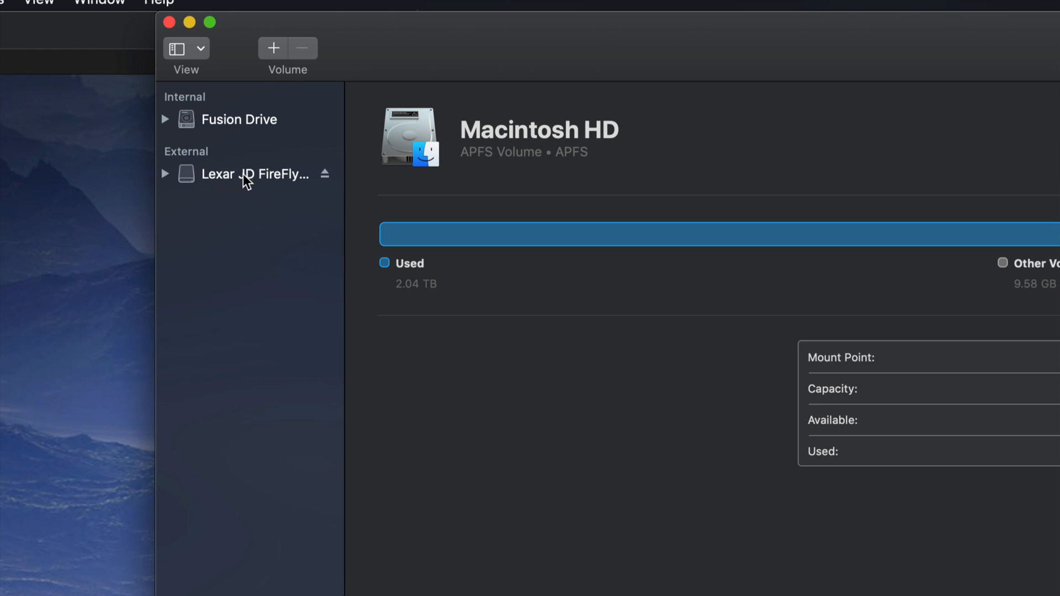
pyautogui.click(255, 175)
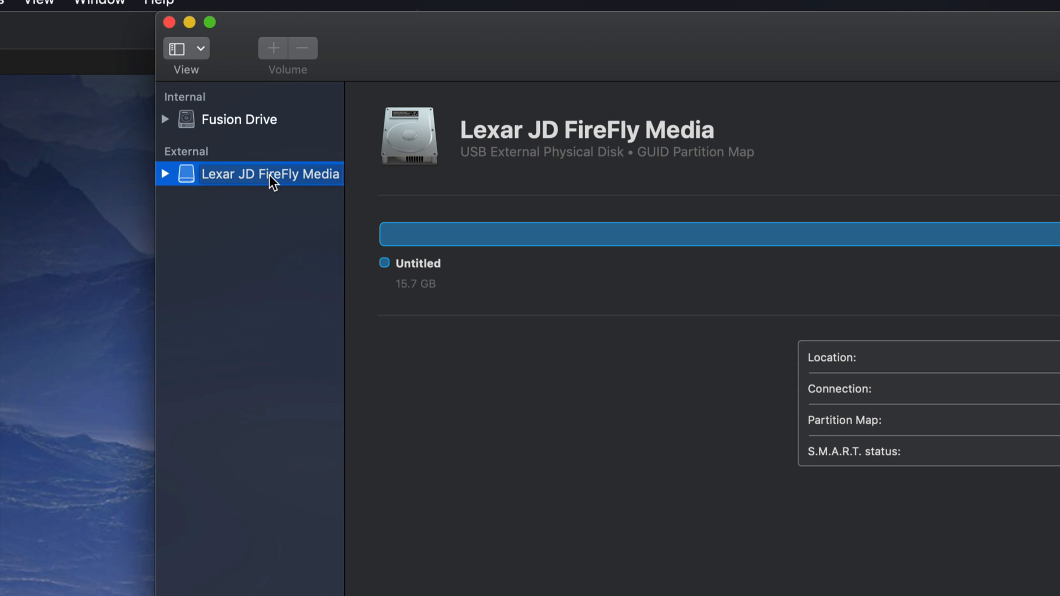
pyautogui.click(165, 174)
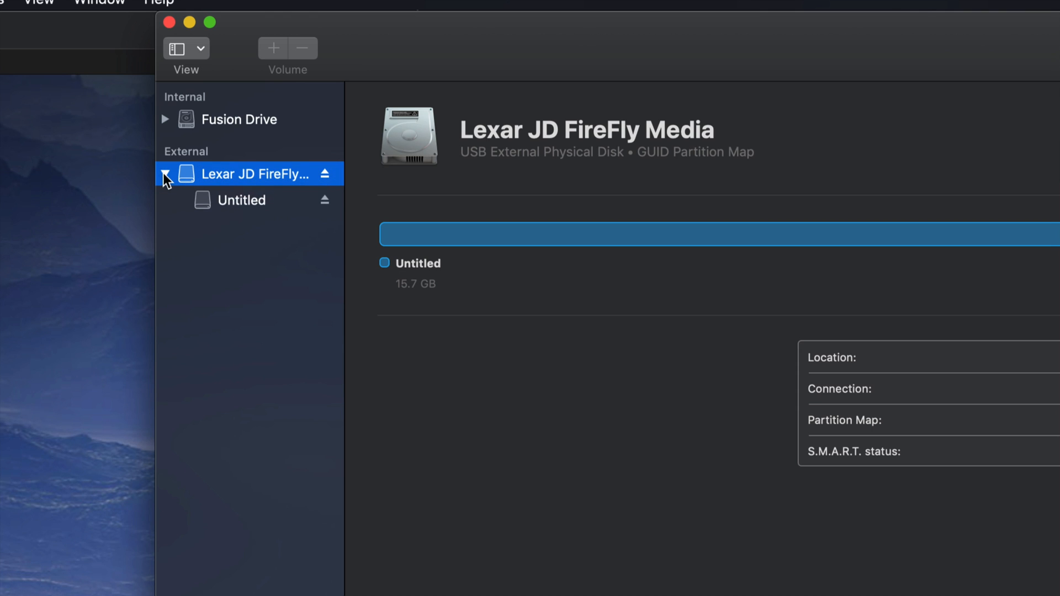
pyautogui.click(241, 200)
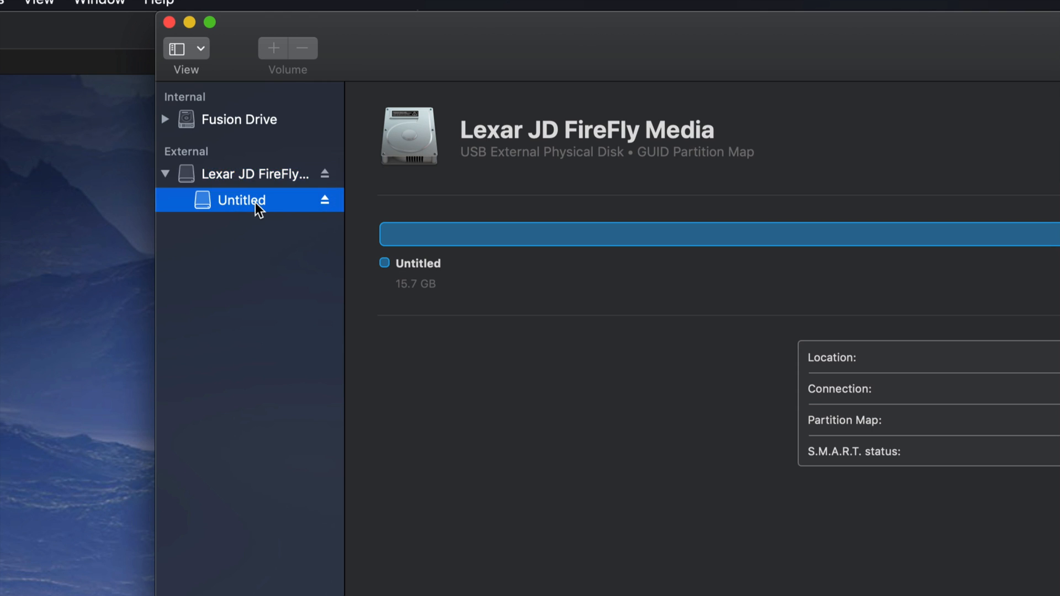
pyautogui.moveTo(269, 206)
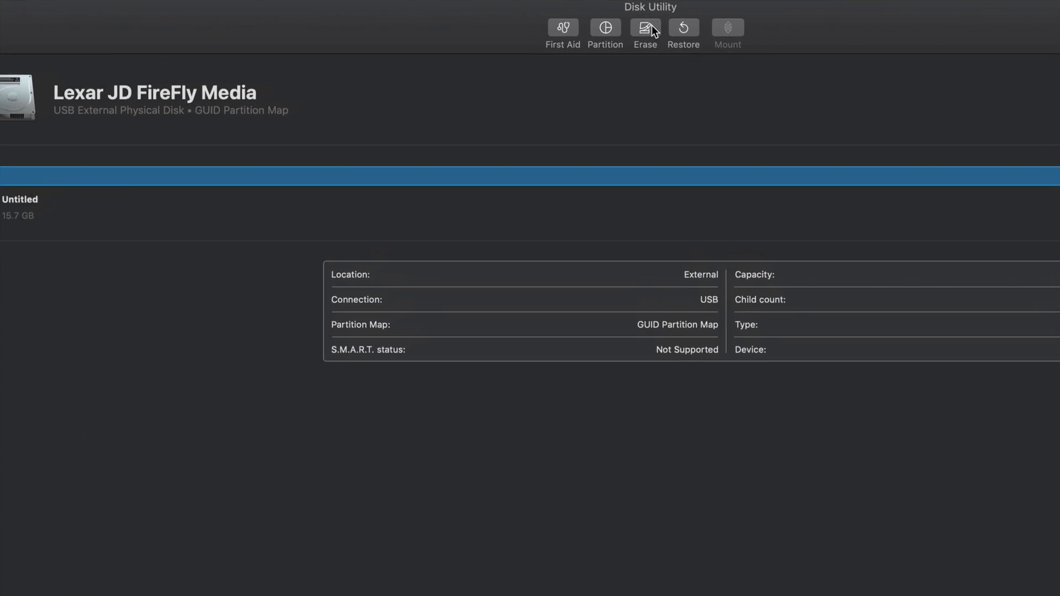
# - Erase the Lexar drive as ExFAT with a Master Boot Record scheme
pyautogui.click(645, 27)
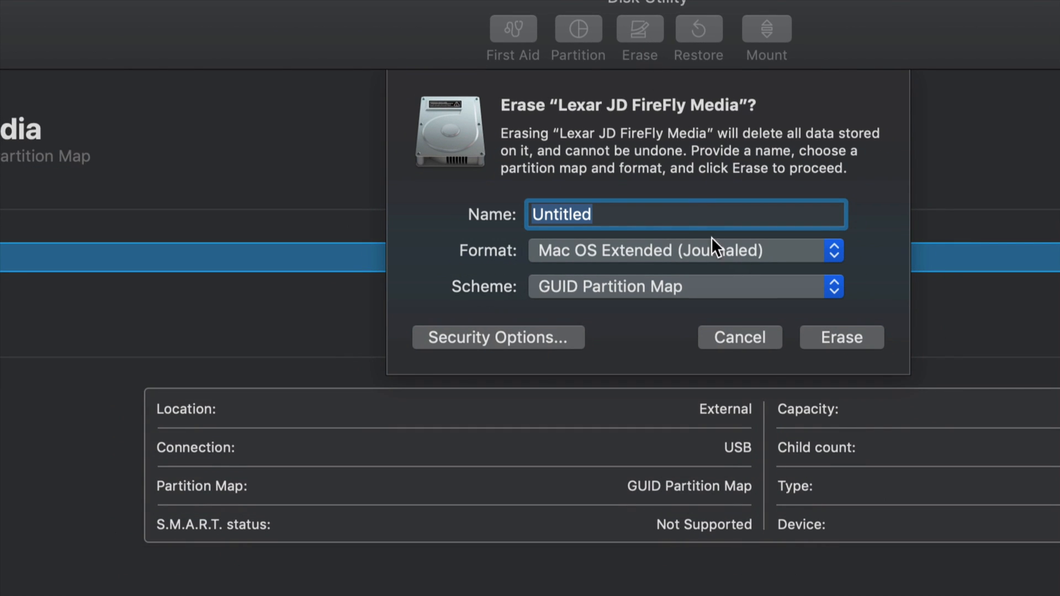
pyautogui.moveTo(775, 263)
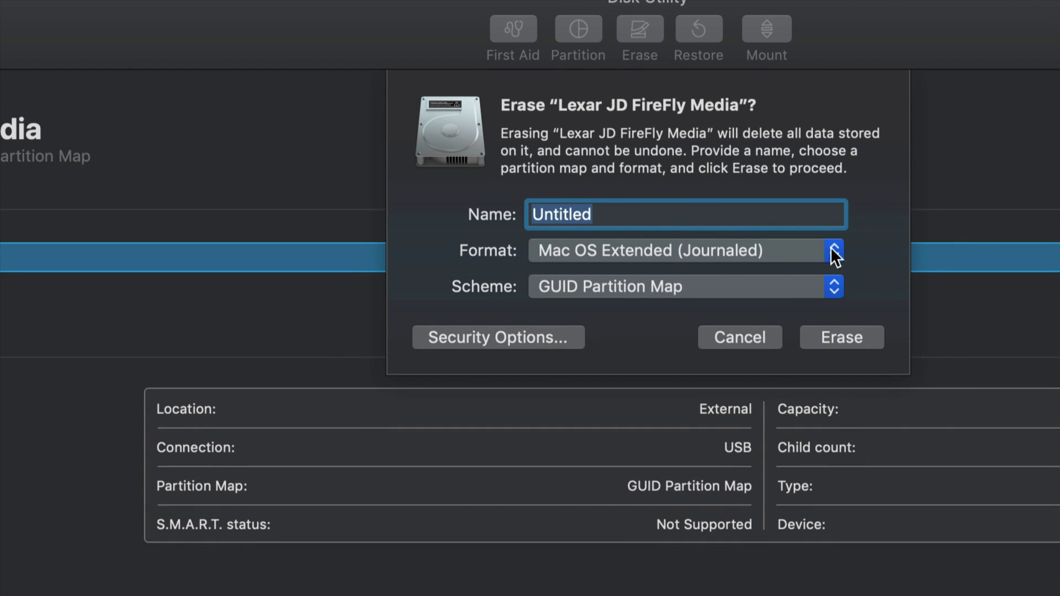
pyautogui.click(833, 251)
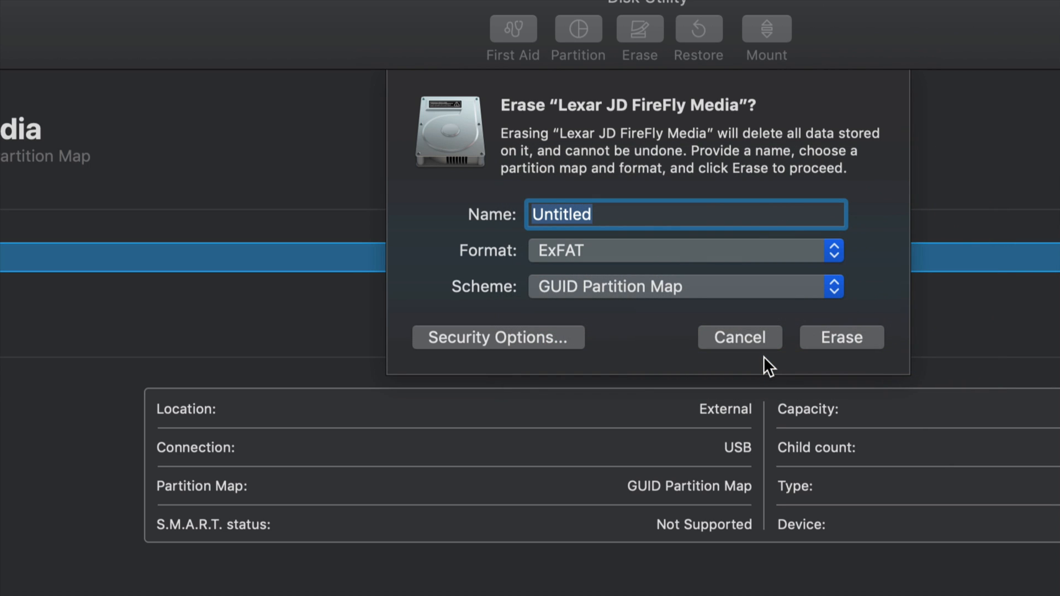
pyautogui.moveTo(583, 301)
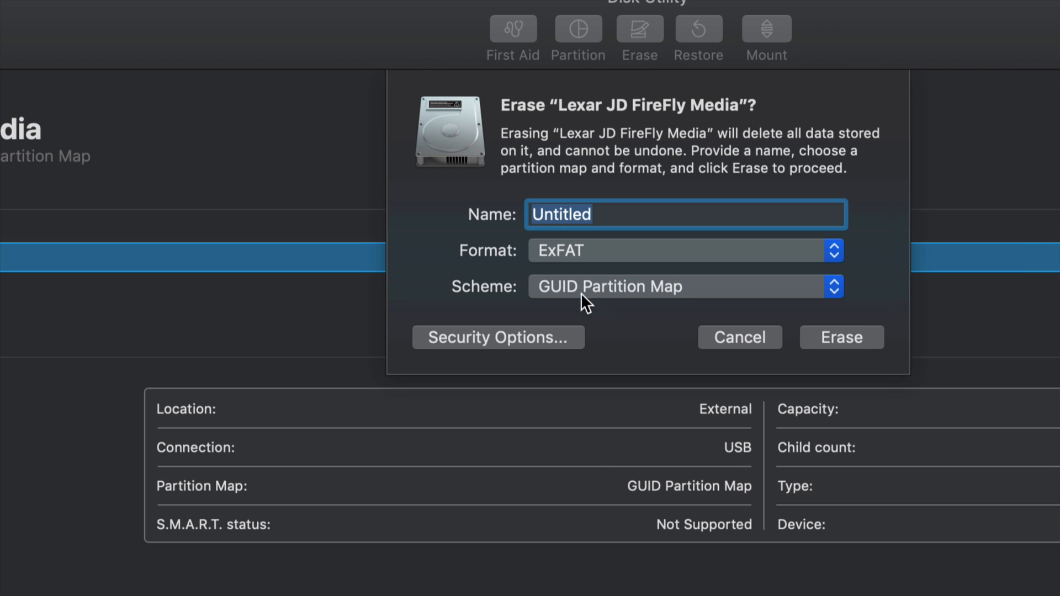
pyautogui.moveTo(592, 305)
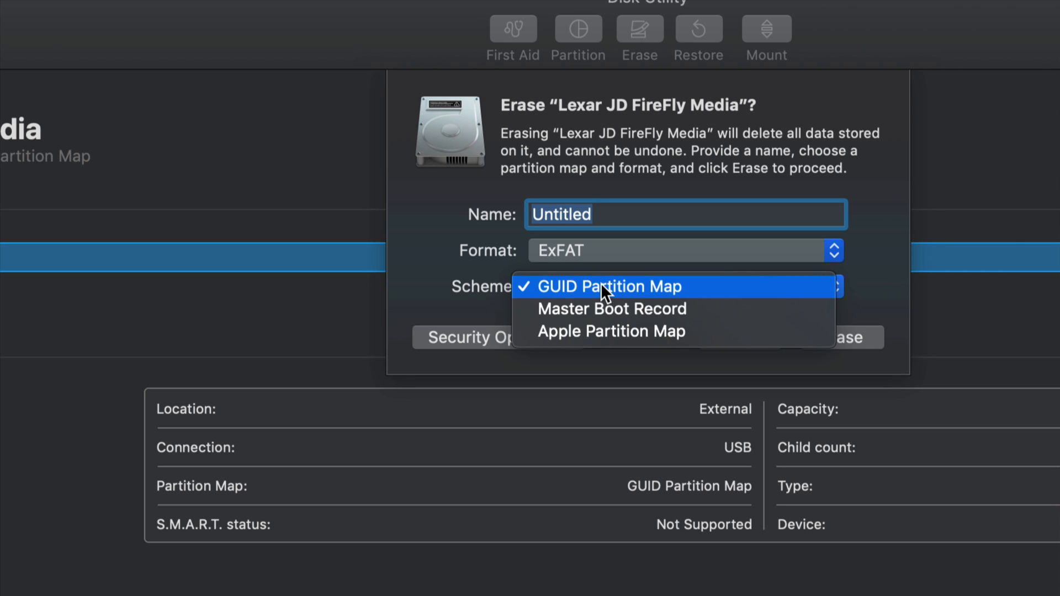
pyautogui.moveTo(584, 317)
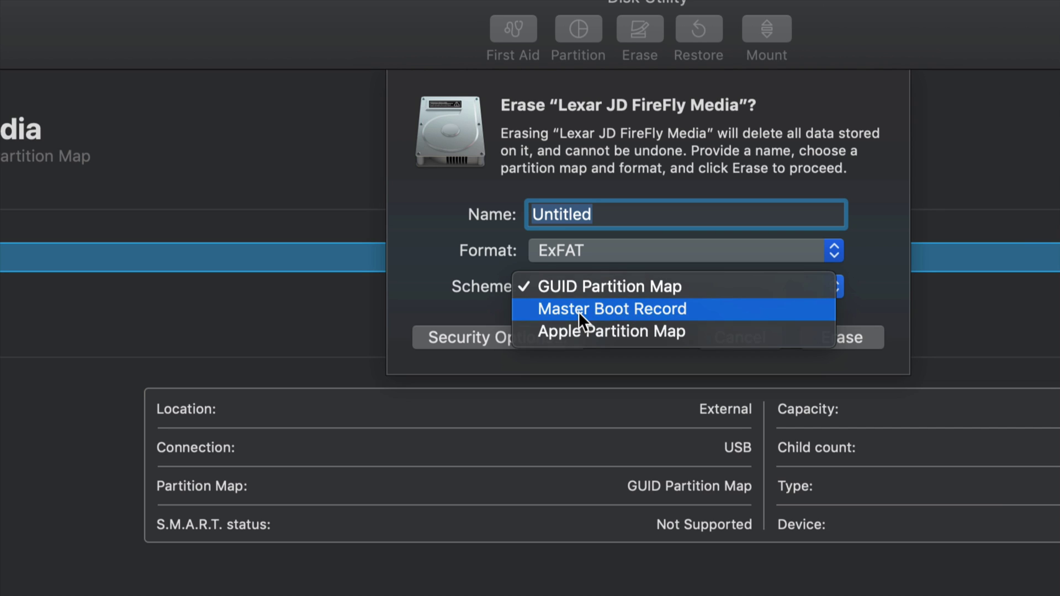
pyautogui.click(611, 309)
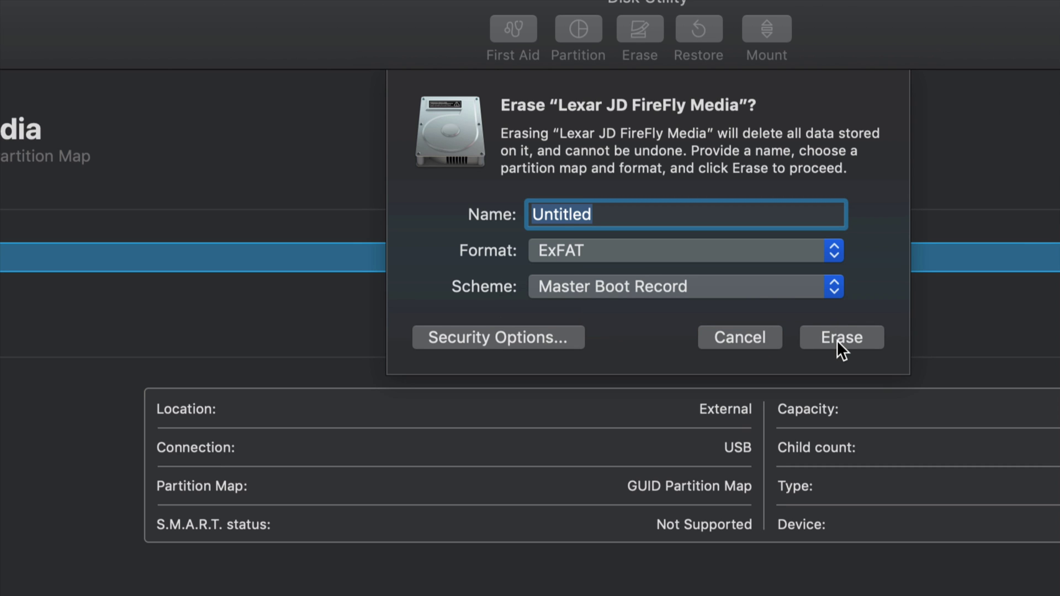
pyautogui.click(841, 338)
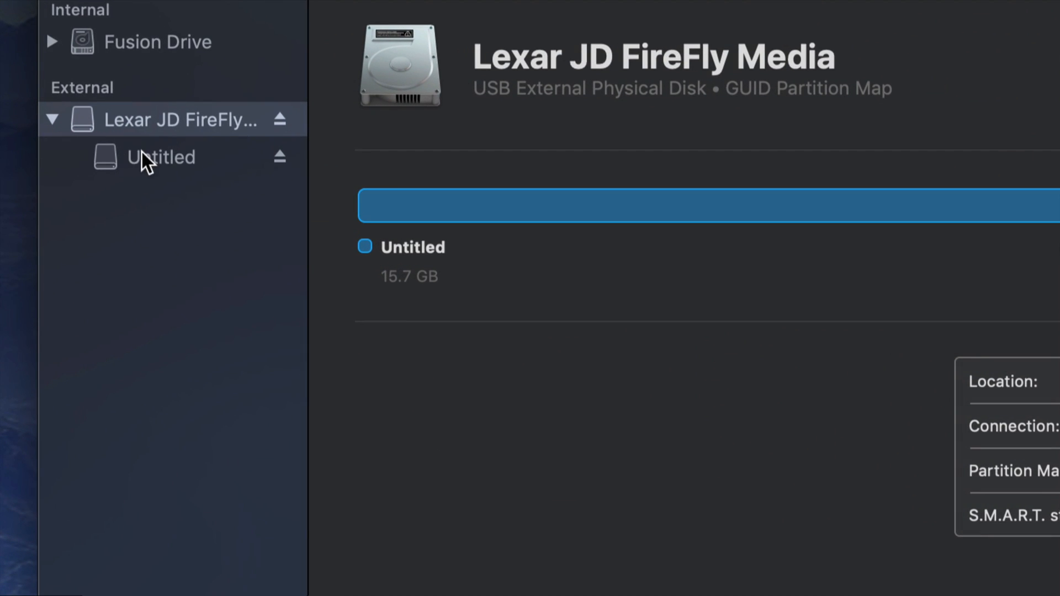
pyautogui.moveTo(147, 55)
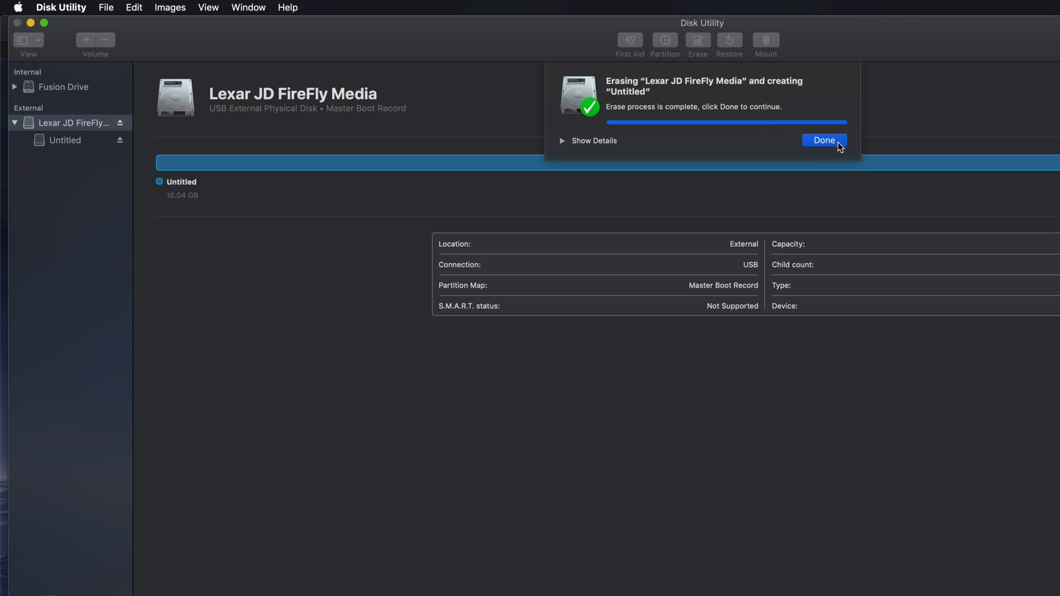
pyautogui.click(824, 141)
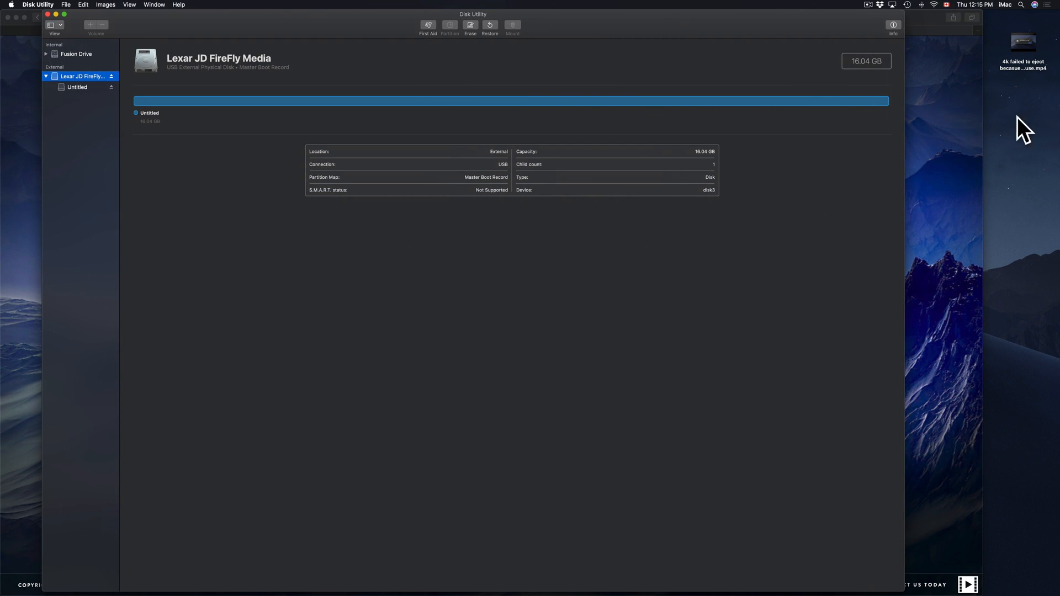
pyautogui.moveTo(1033, 116)
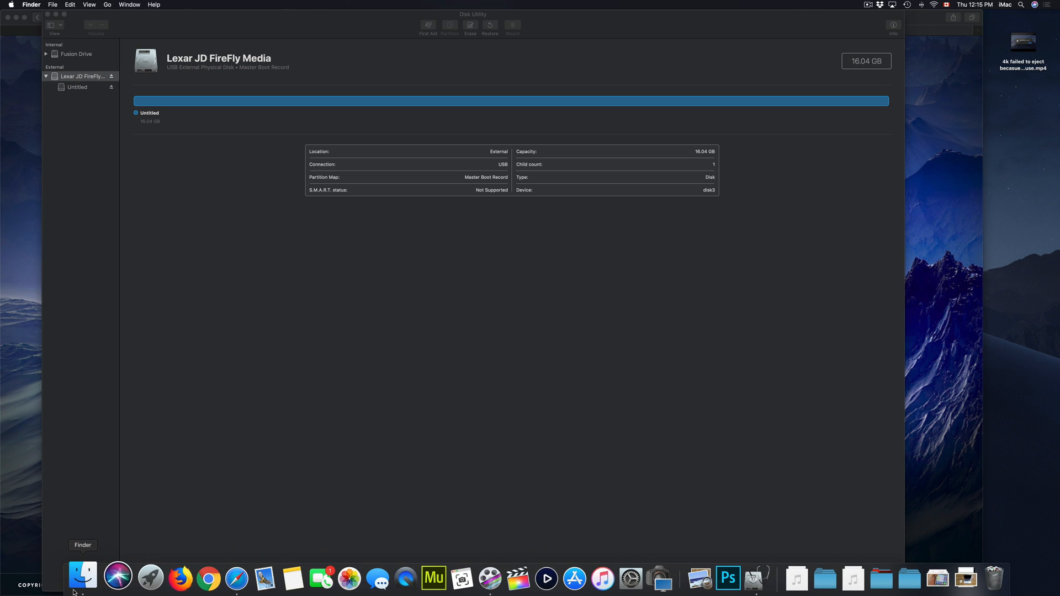
pyautogui.click(82, 575)
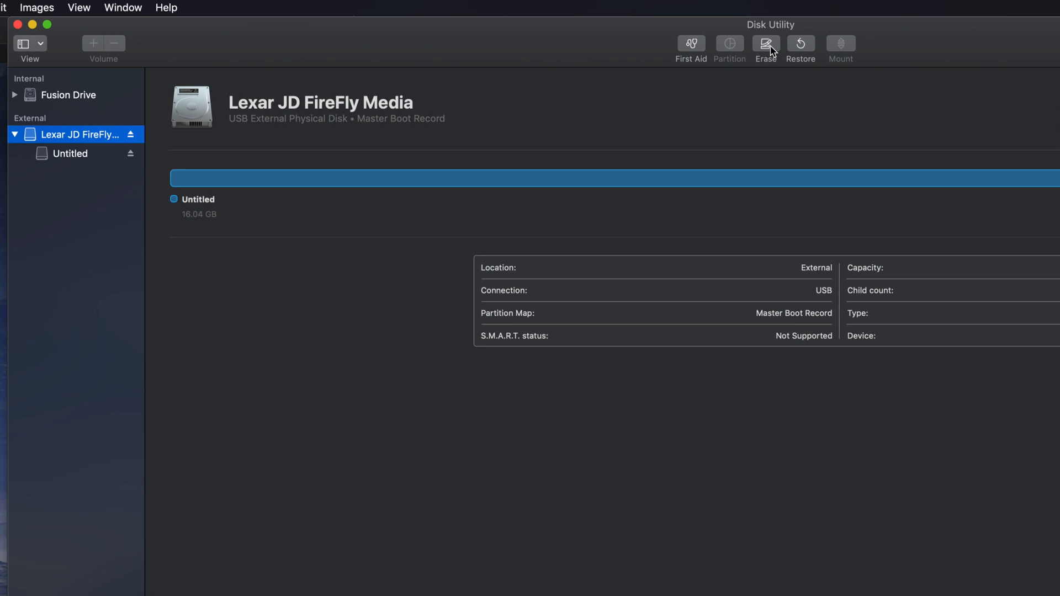
# - Set the Lexar drive's erase format to MS-DOS (FAT) with Master Boot Record scheme
pyautogui.click(765, 44)
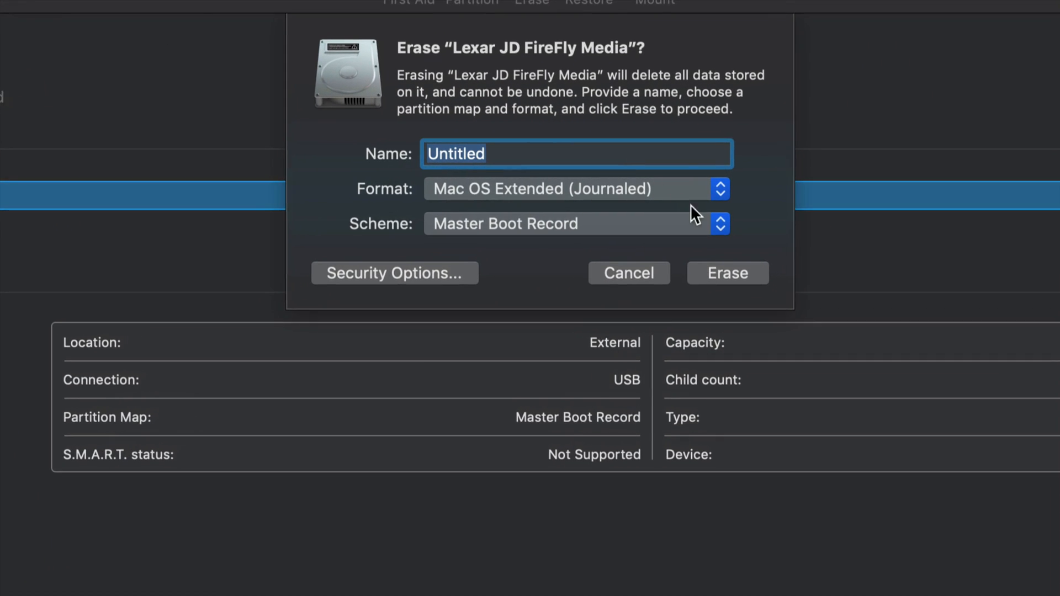
pyautogui.click(719, 189)
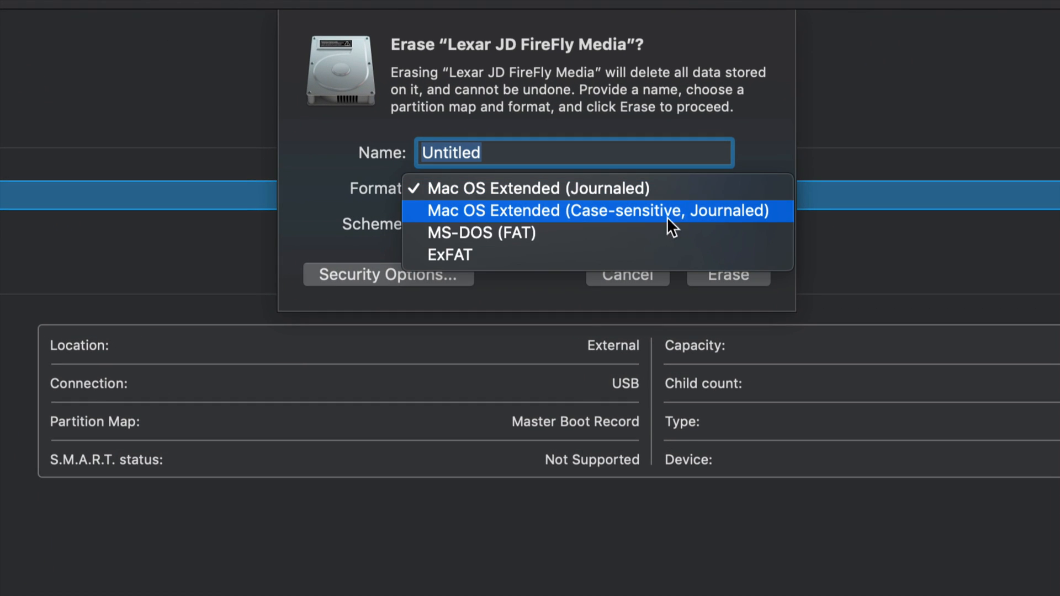
pyautogui.click(481, 233)
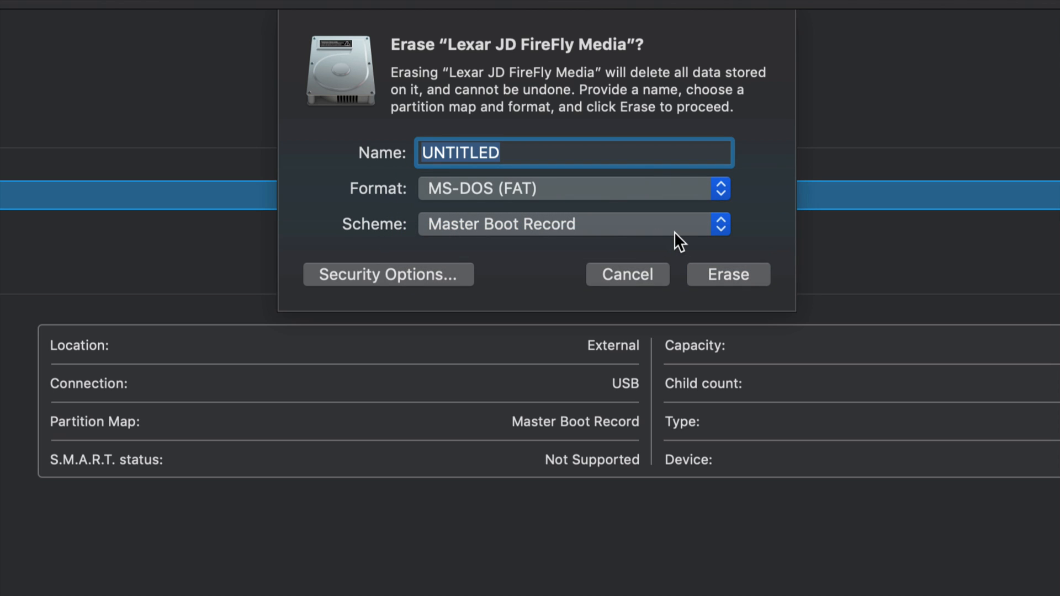
pyautogui.click(720, 224)
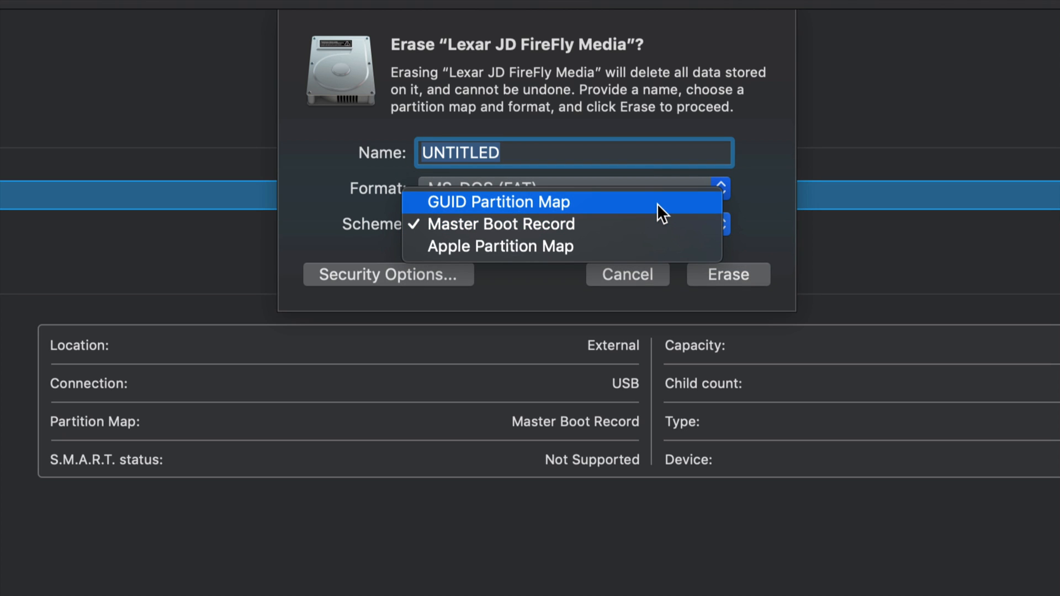
pyautogui.click(498, 202)
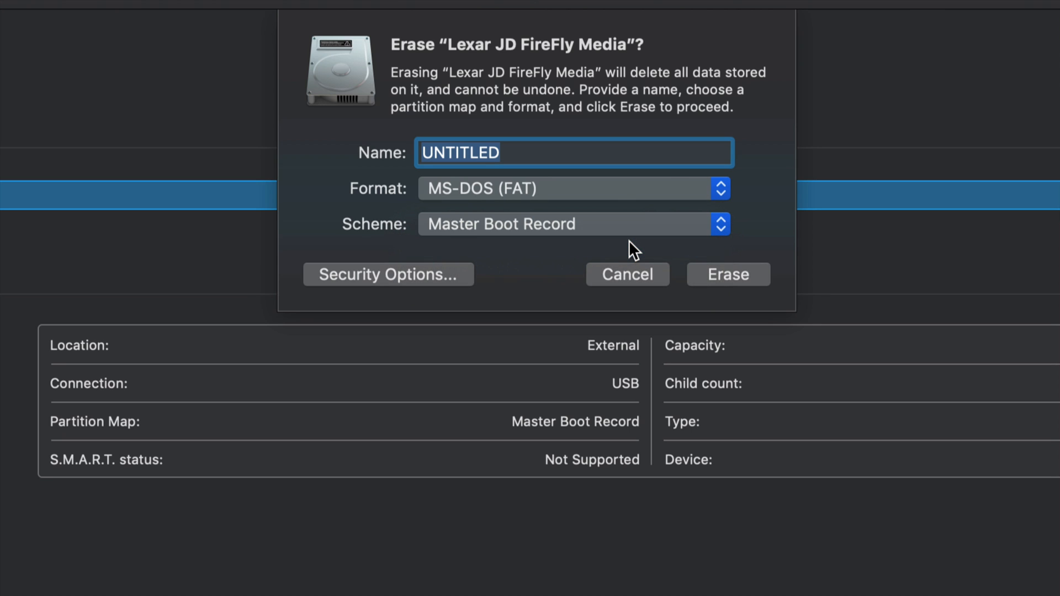
pyautogui.moveTo(531, 240)
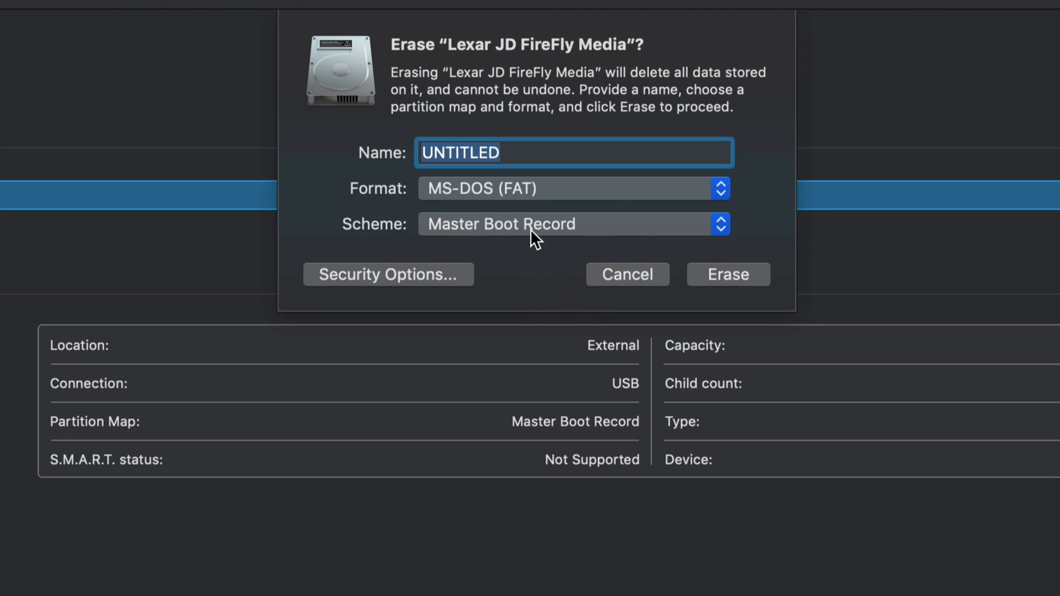
pyautogui.moveTo(496, 206)
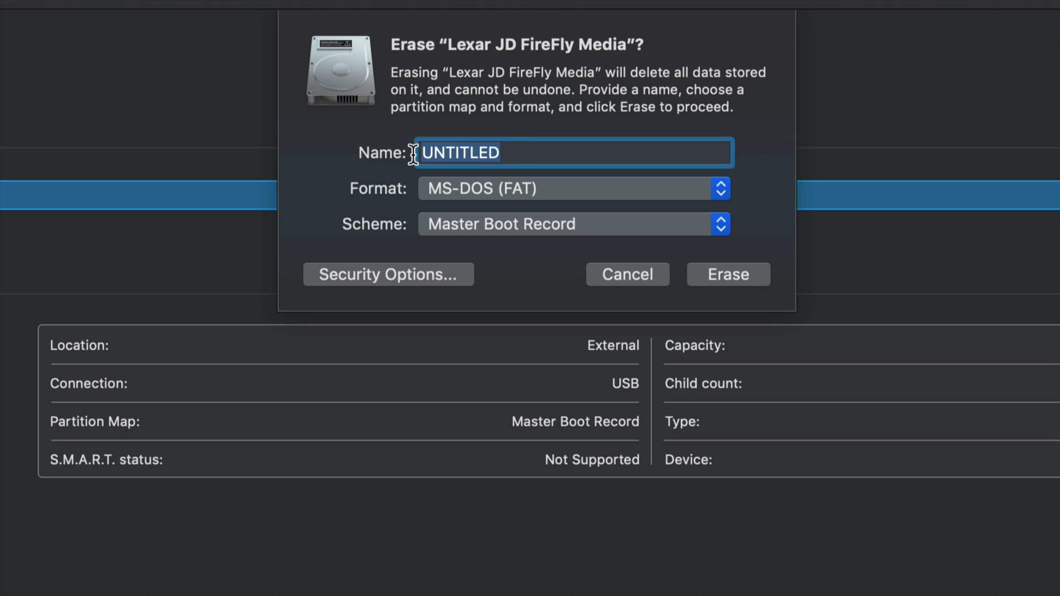
# - Name the new volume MOVIES and erase the drive
pyautogui.write('TE')
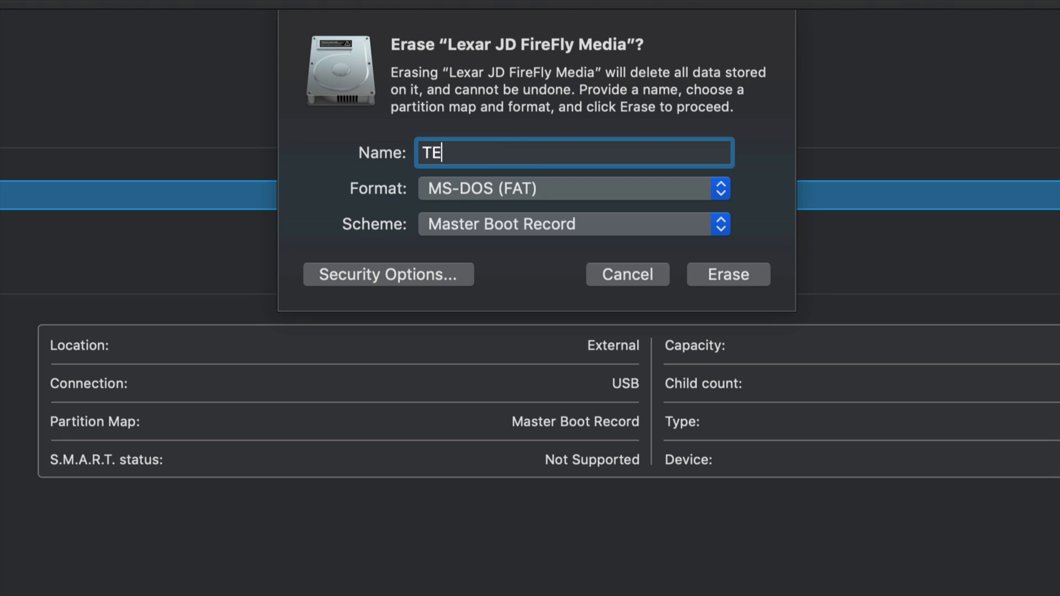
pyautogui.write('ST')
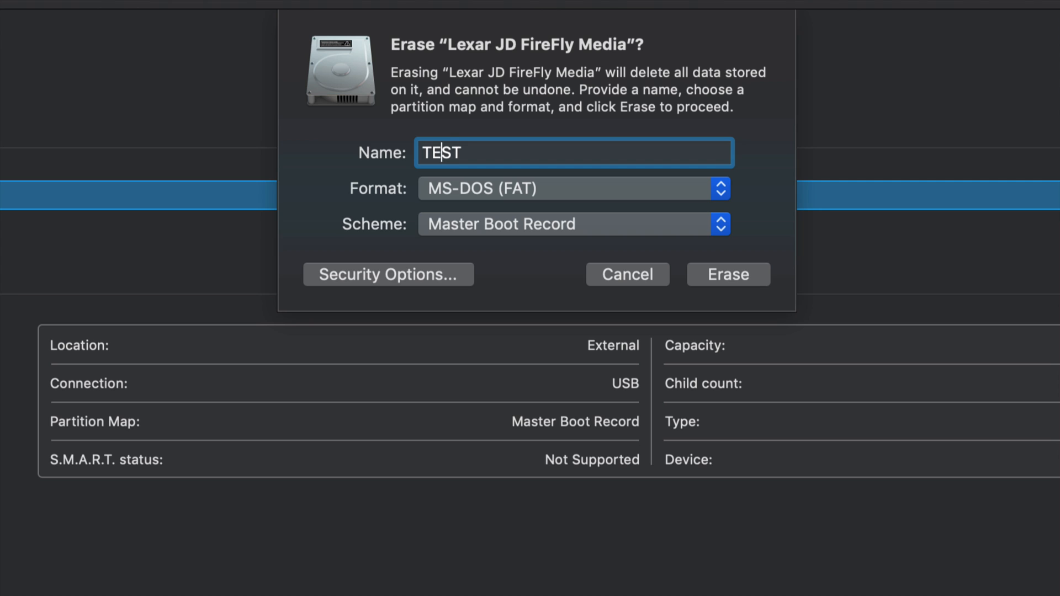
pyautogui.write('HA')
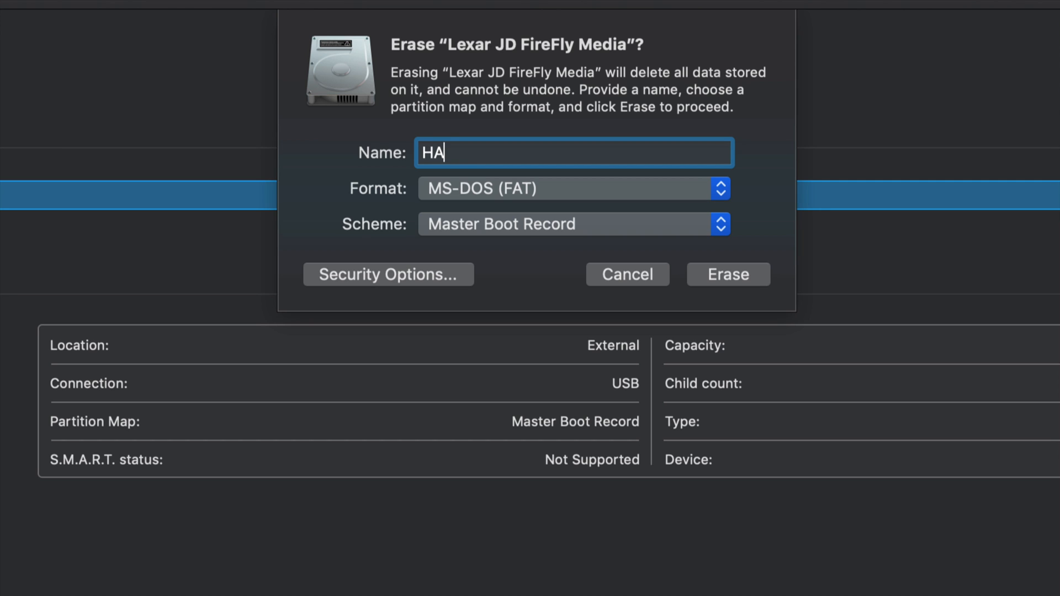
pyautogui.write('MO')
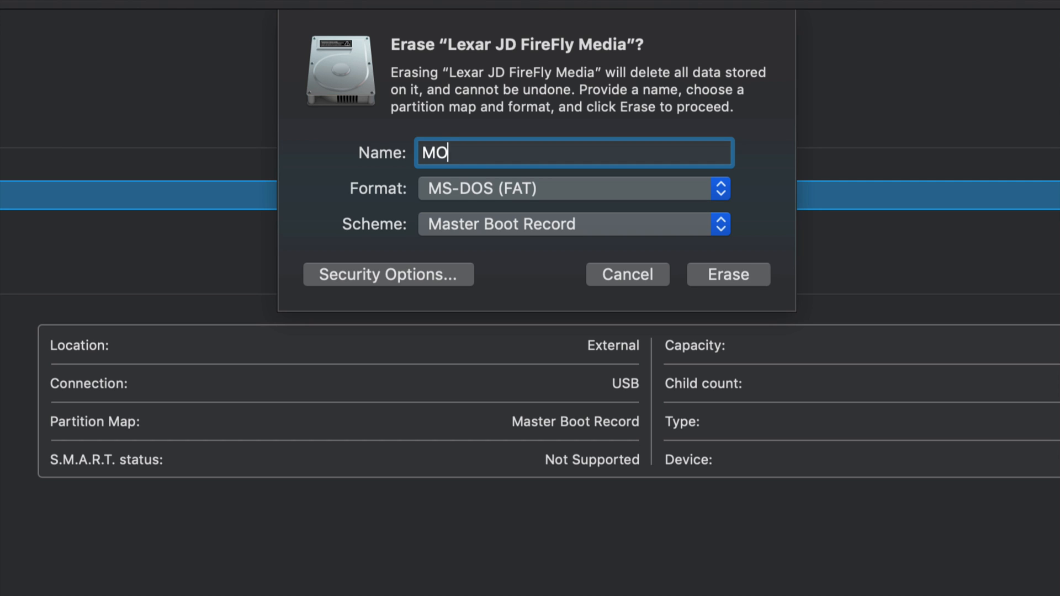
pyautogui.write('VIES')
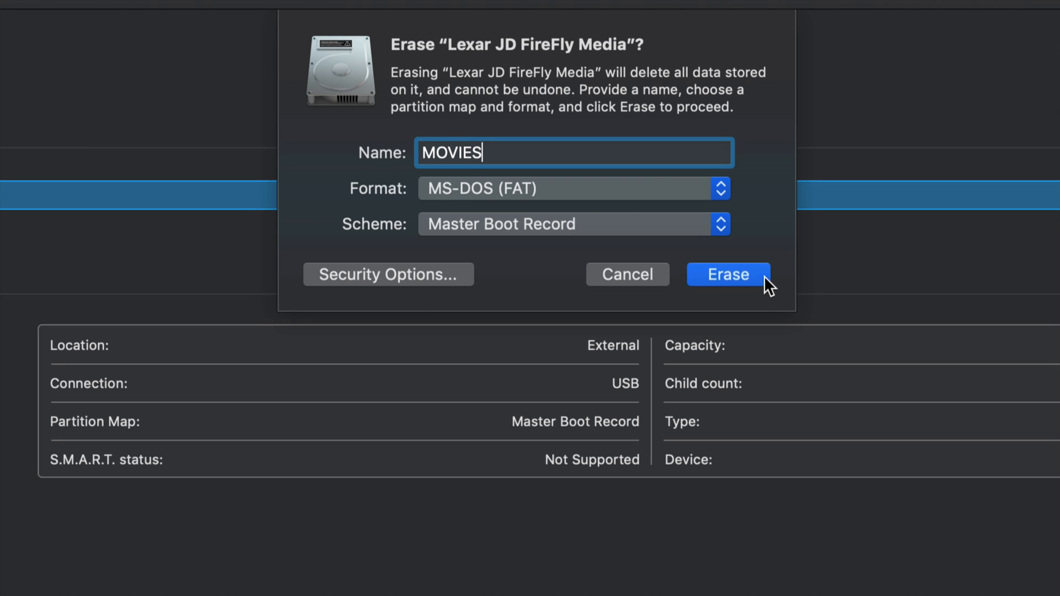
pyautogui.click(728, 274)
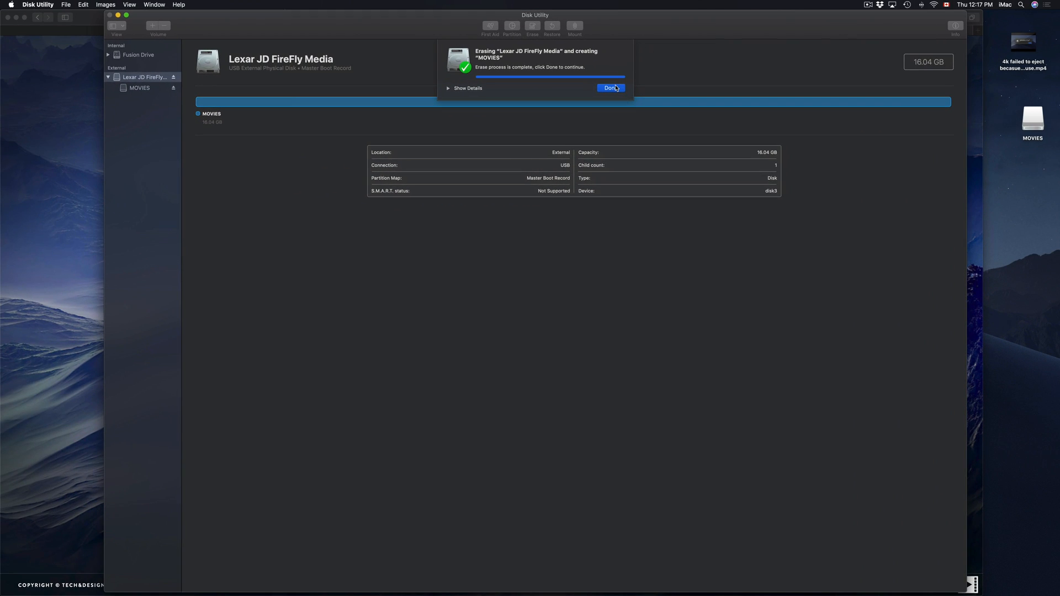
# - Dismiss the erase completion report to show the MOVIES volume
pyautogui.click(610, 87)
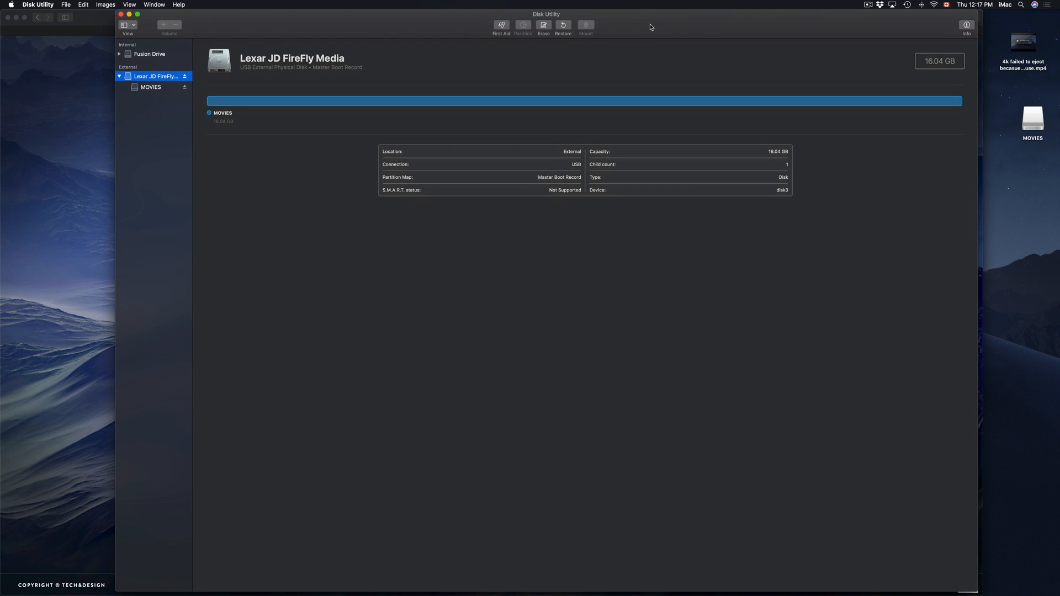
pyautogui.moveTo(1054, 152)
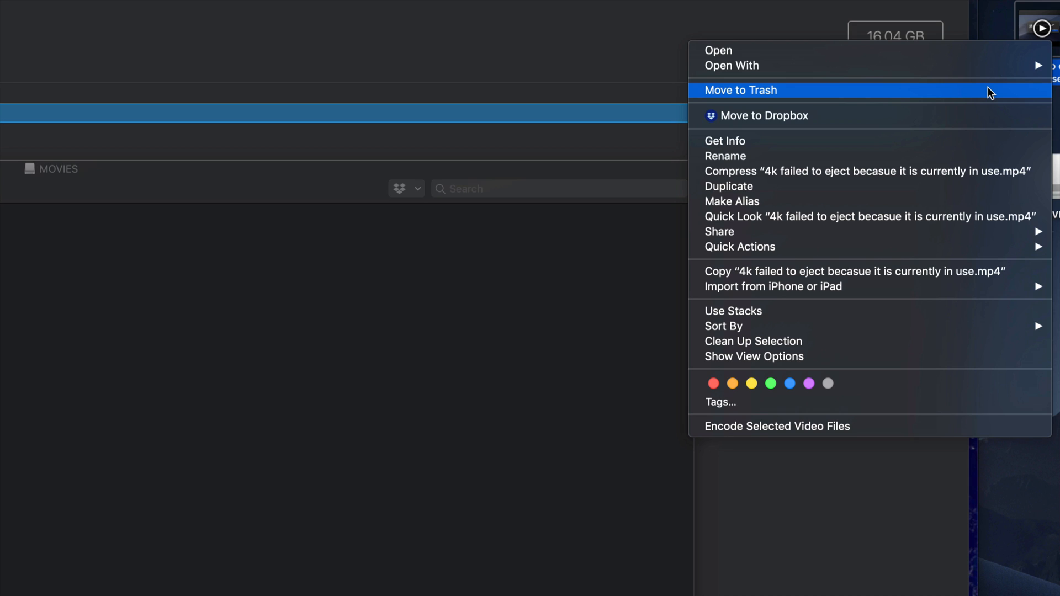
pyautogui.moveTo(783, 278)
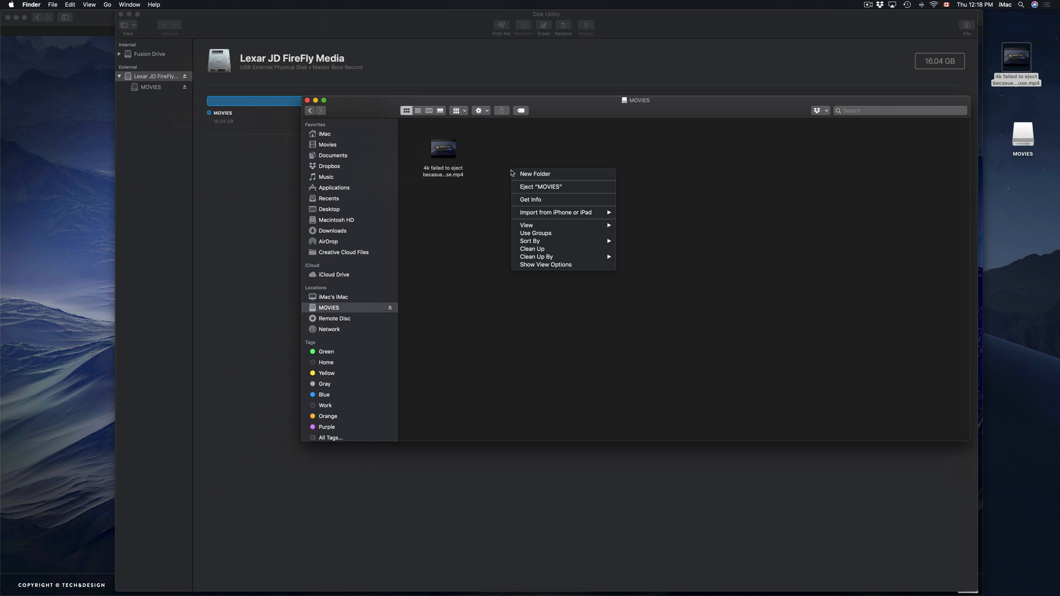
# - Close the shortcut menu in the MOVIES Finder window holding the 4K video
pyautogui.click(708, 169)
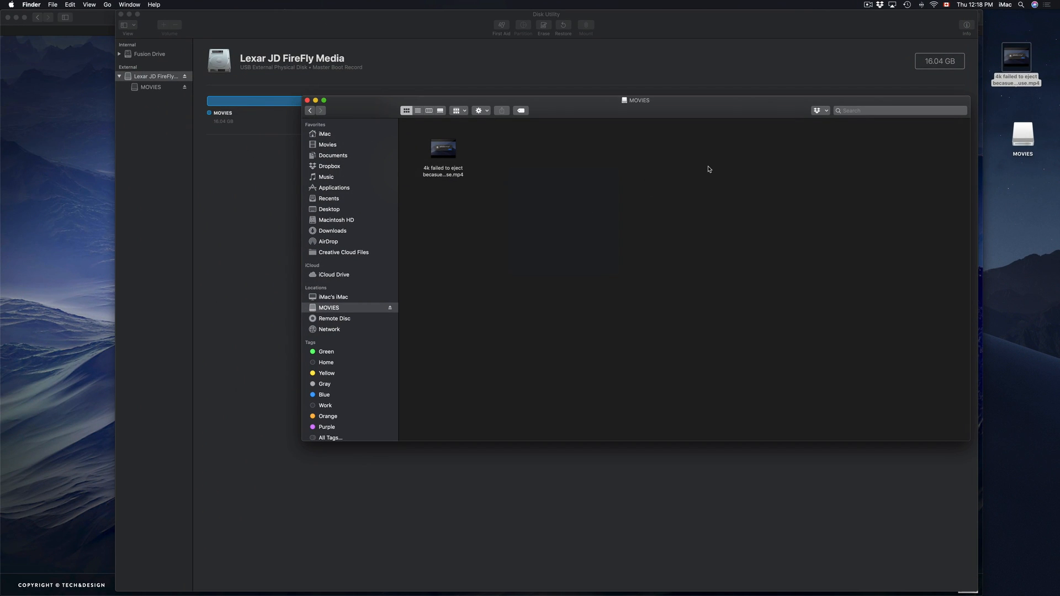